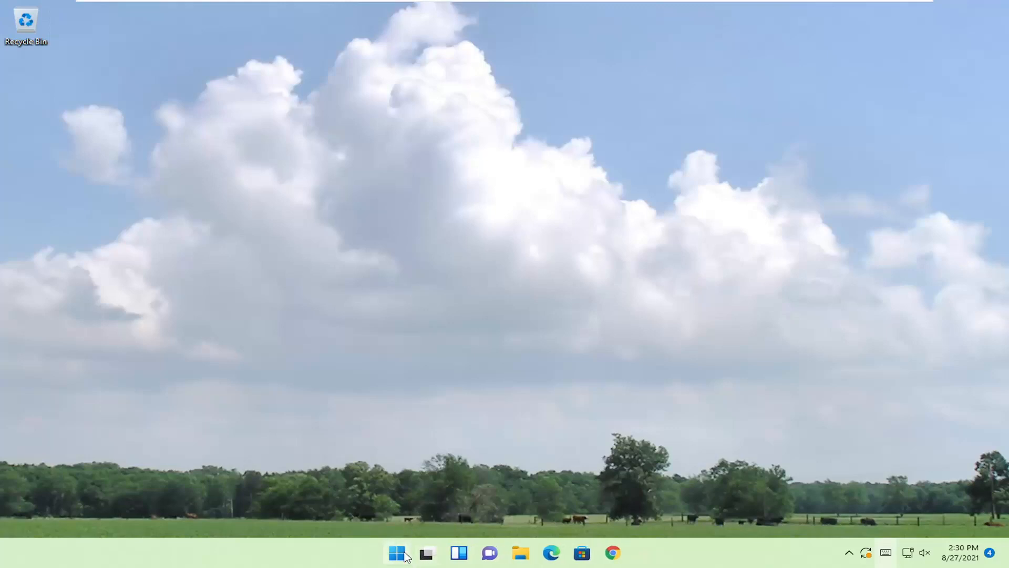
Launch Settings from a Start search for 'settings' and reveal its navigation category list.
left_click(395, 551)
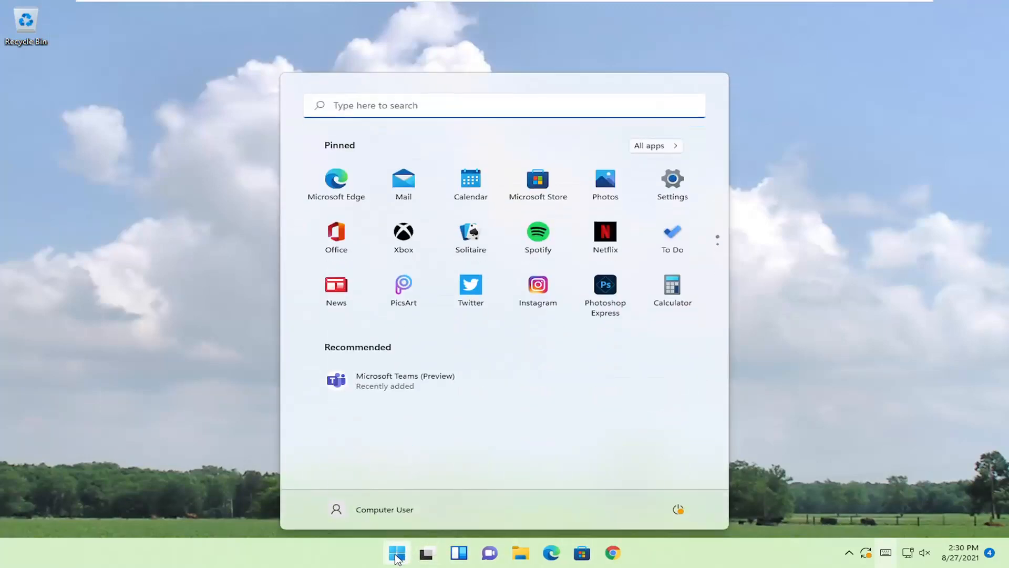
type("settings")
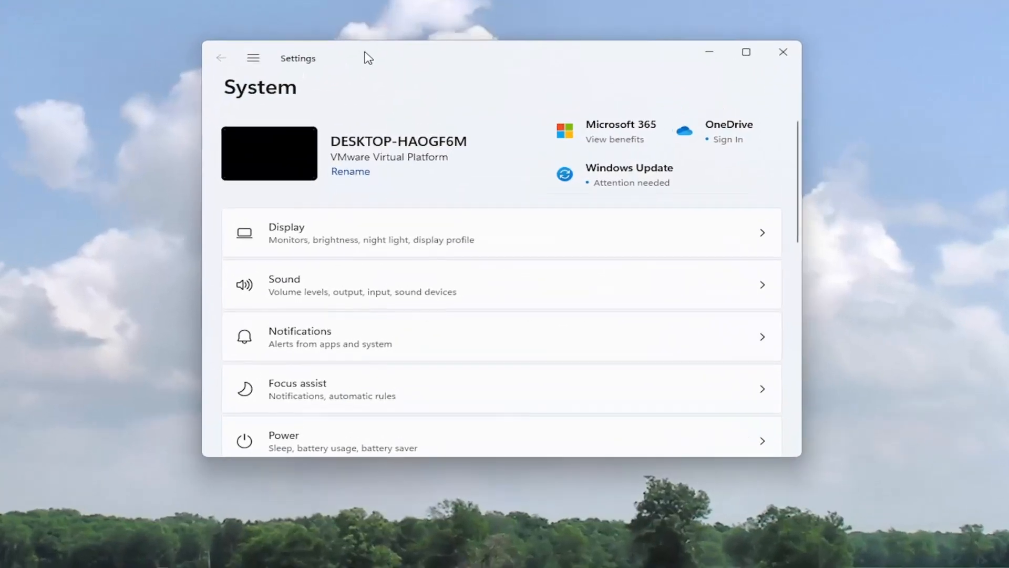
left_click(252, 57)
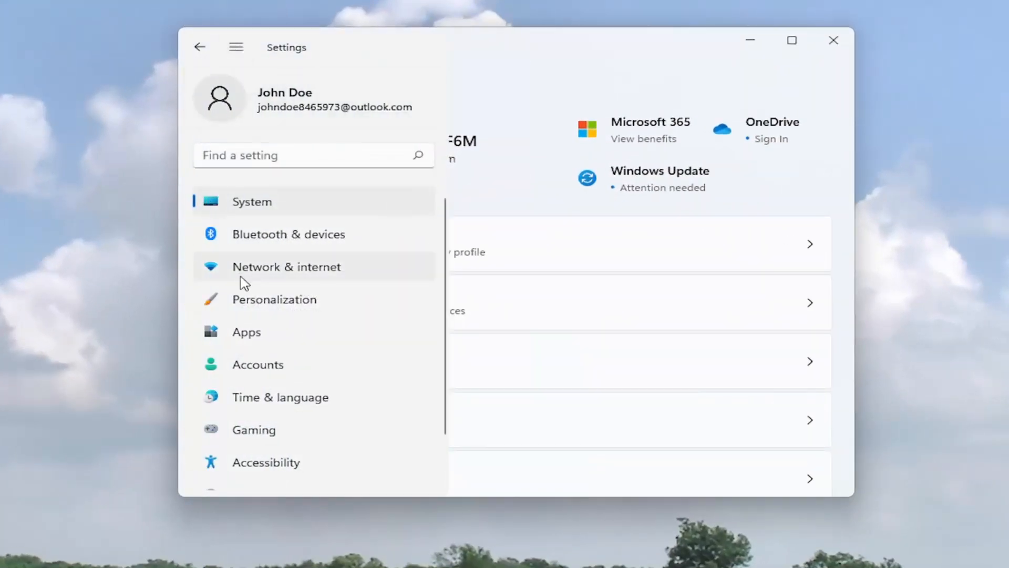
Under Personalization > Taskbar, switch the Search taskbar item to On.
left_click(275, 299)
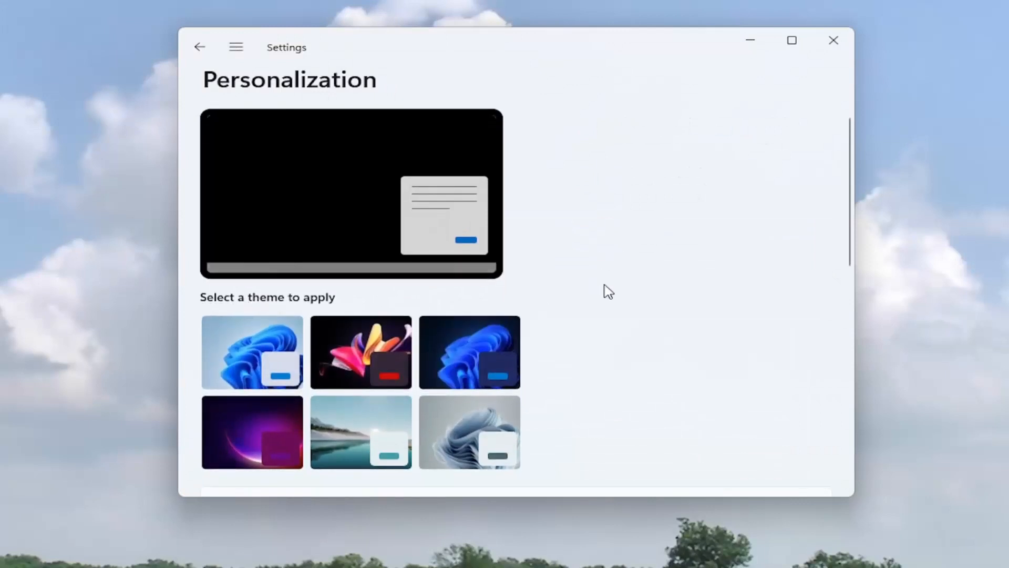
scroll("down", 3)
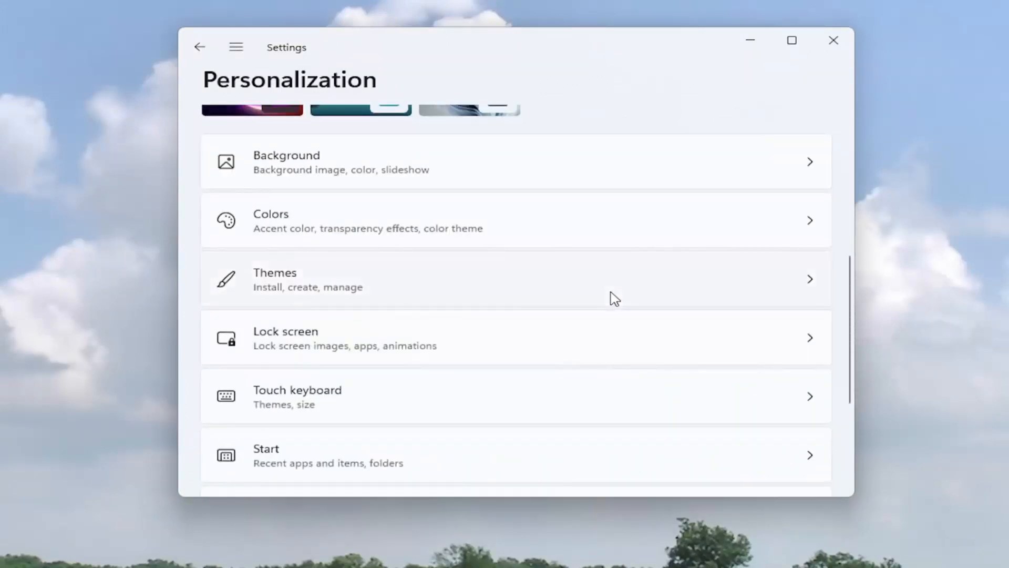
scroll("down", 3)
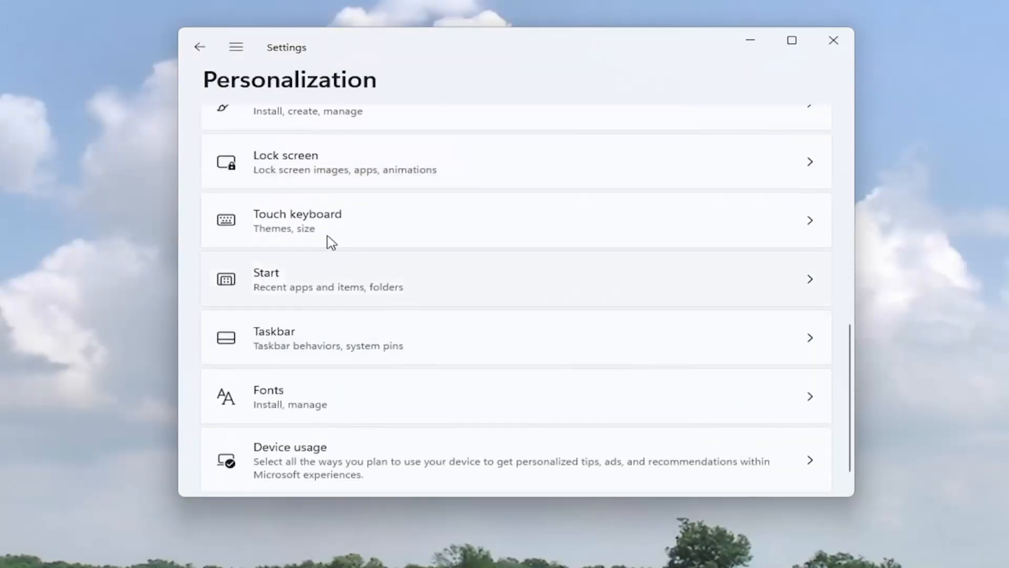
scroll("down", 3)
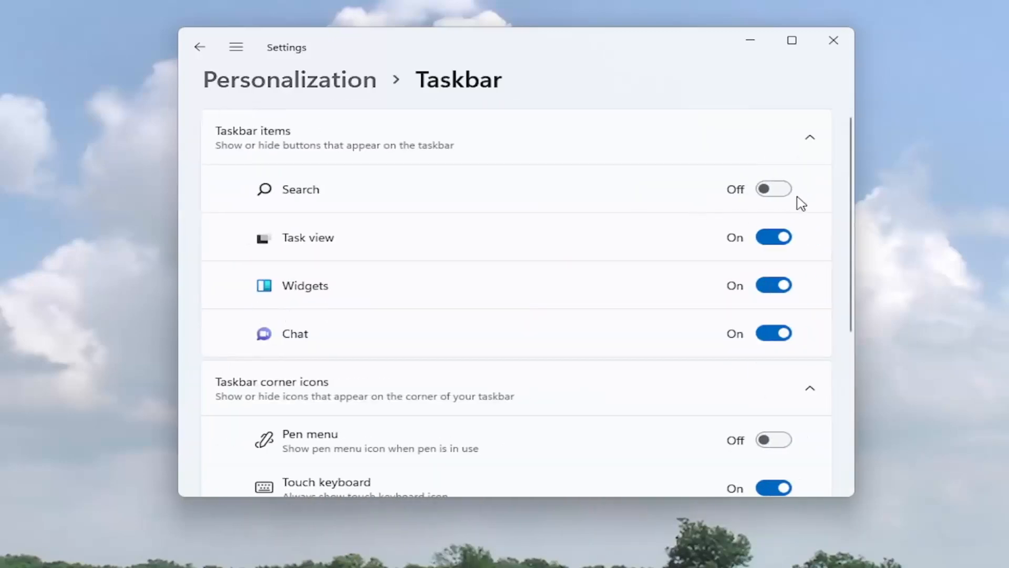
left_click(773, 190)
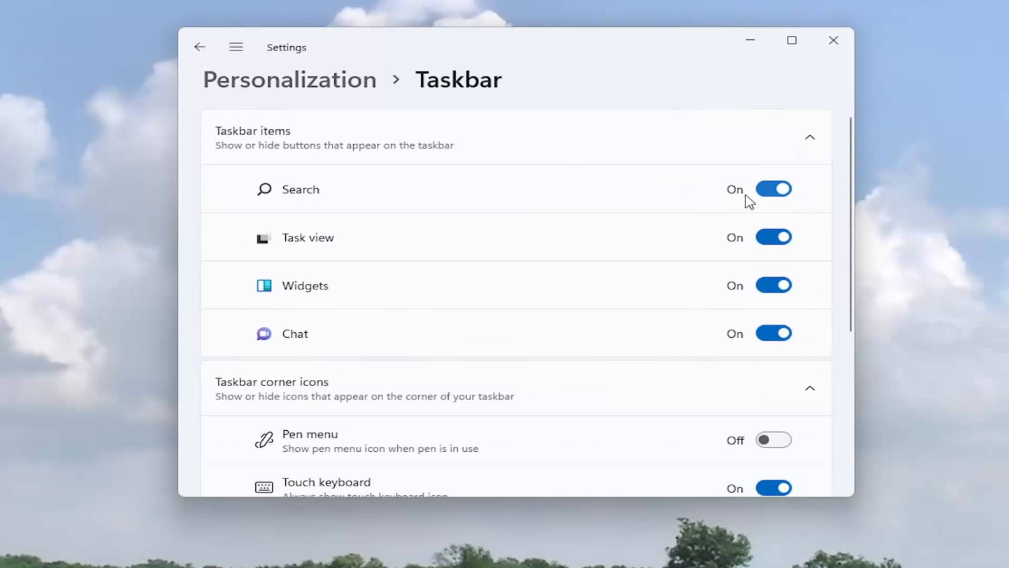